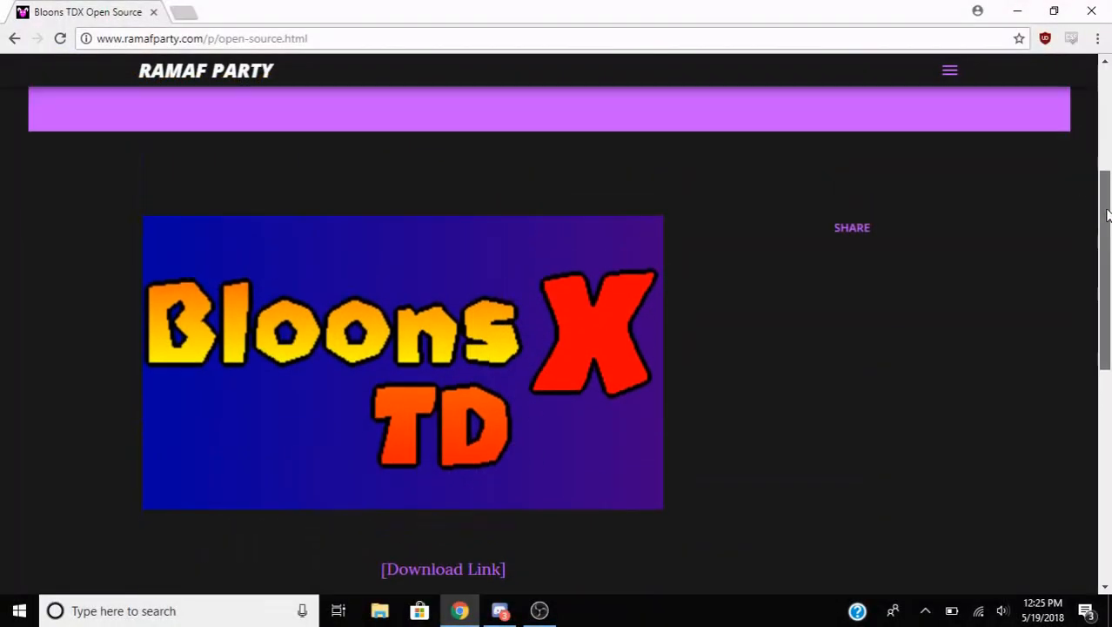
# Follow the open-source project's link and download Bloons TDX.gmx.zip despite the virus-scan warning
pyautogui.scroll(3)
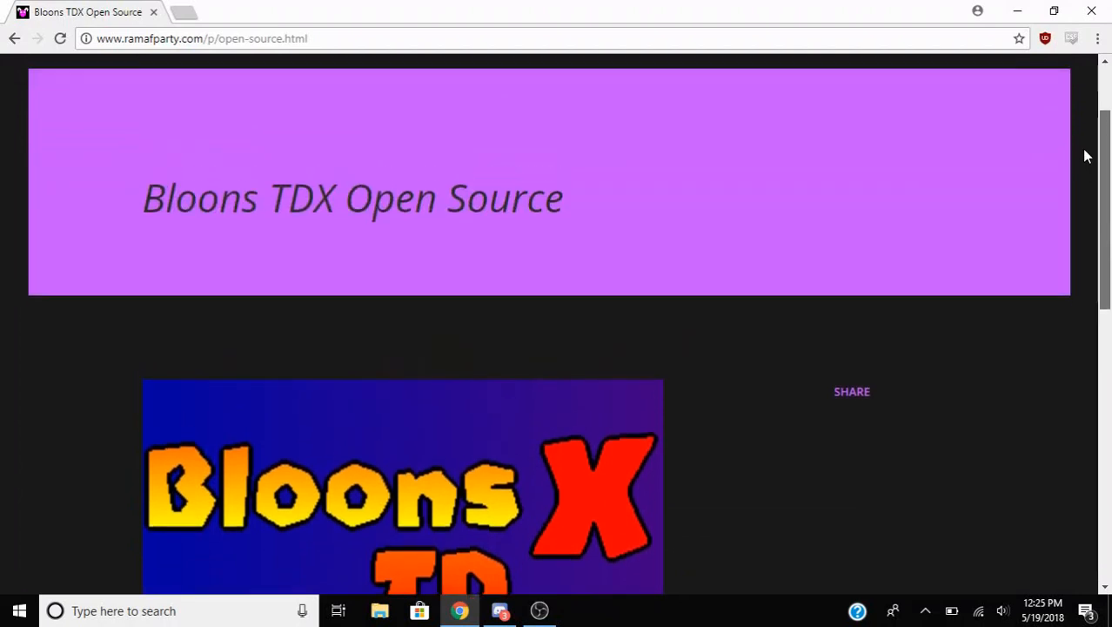
pyautogui.scroll(3)
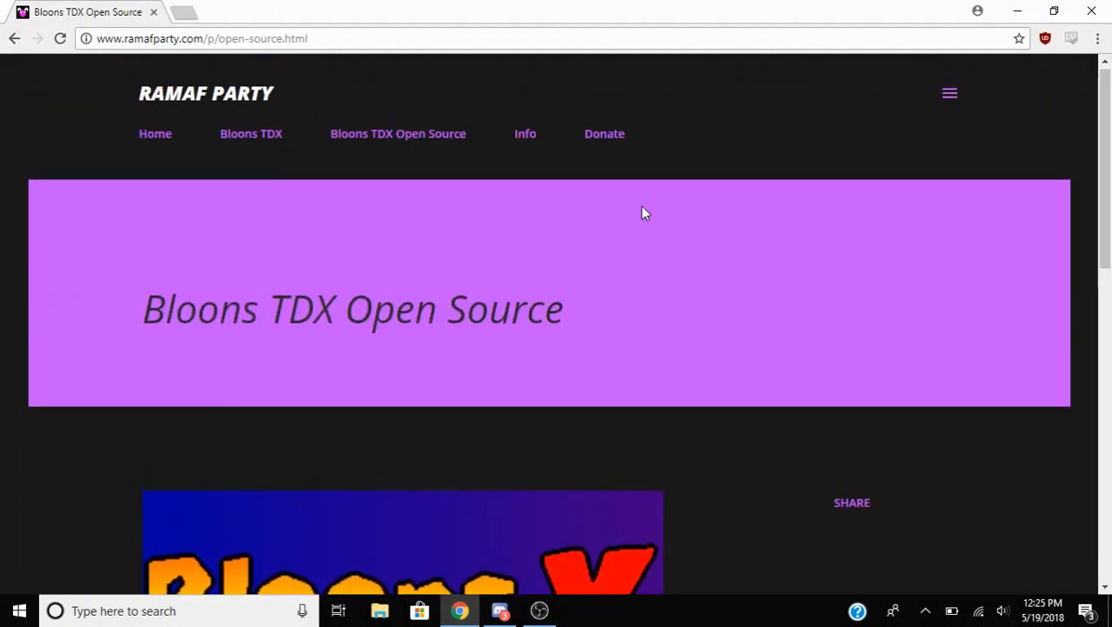
pyautogui.moveTo(233, 94)
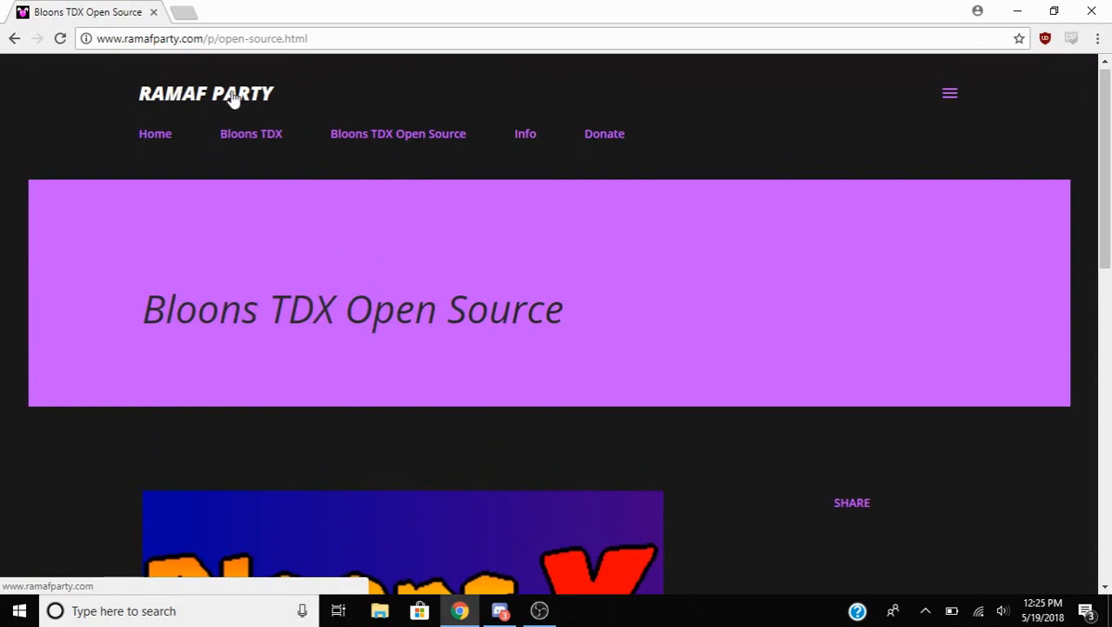
pyautogui.moveTo(396, 142)
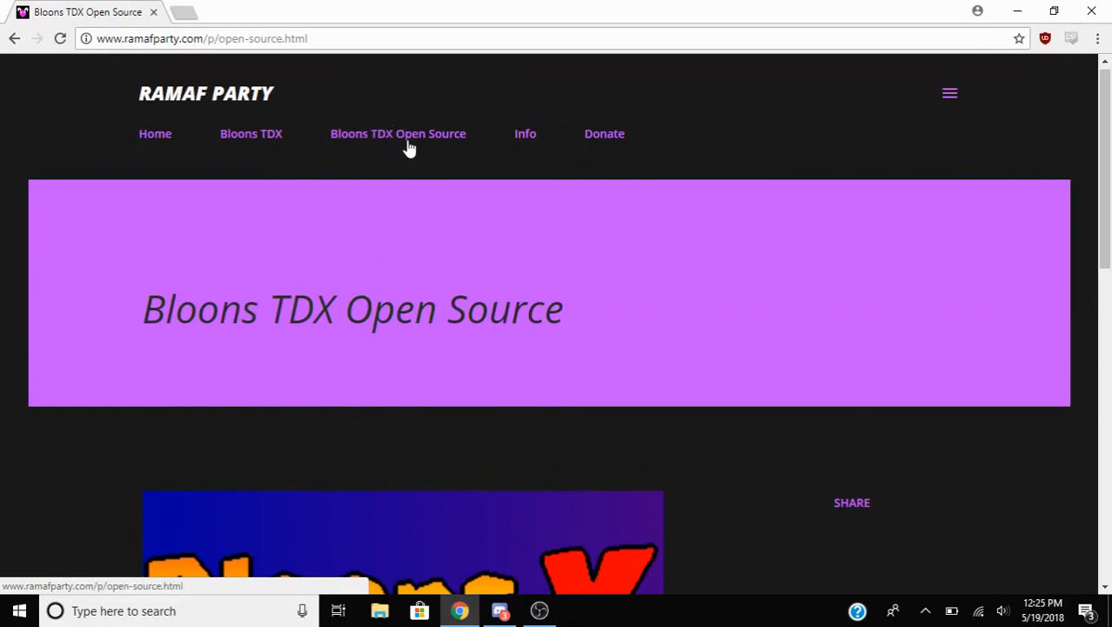
pyautogui.scroll(-3)
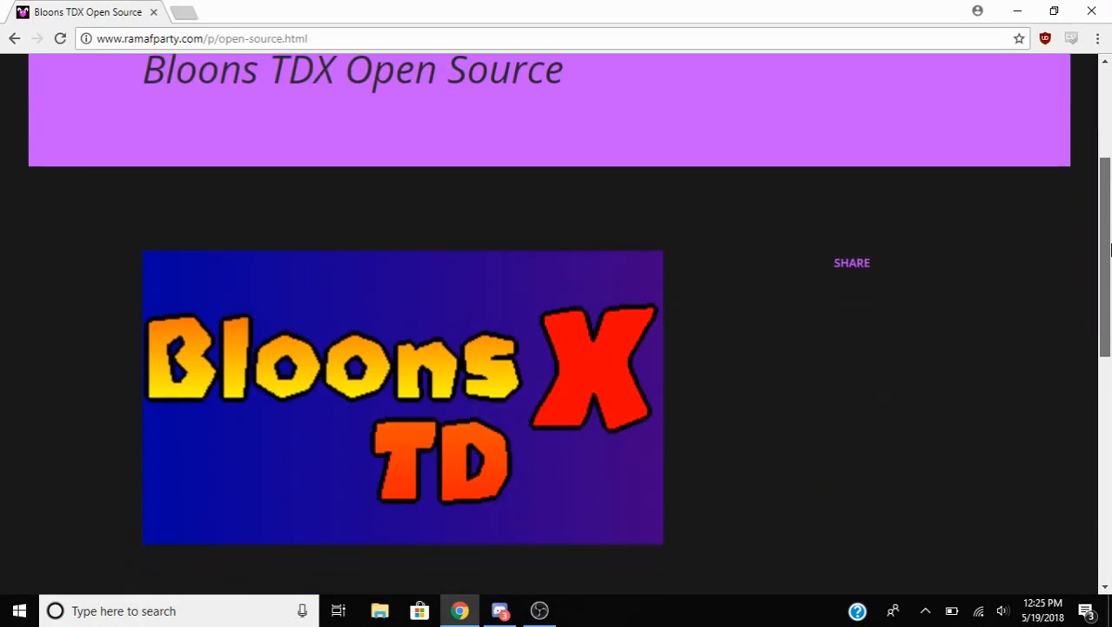
pyautogui.scroll(-3)
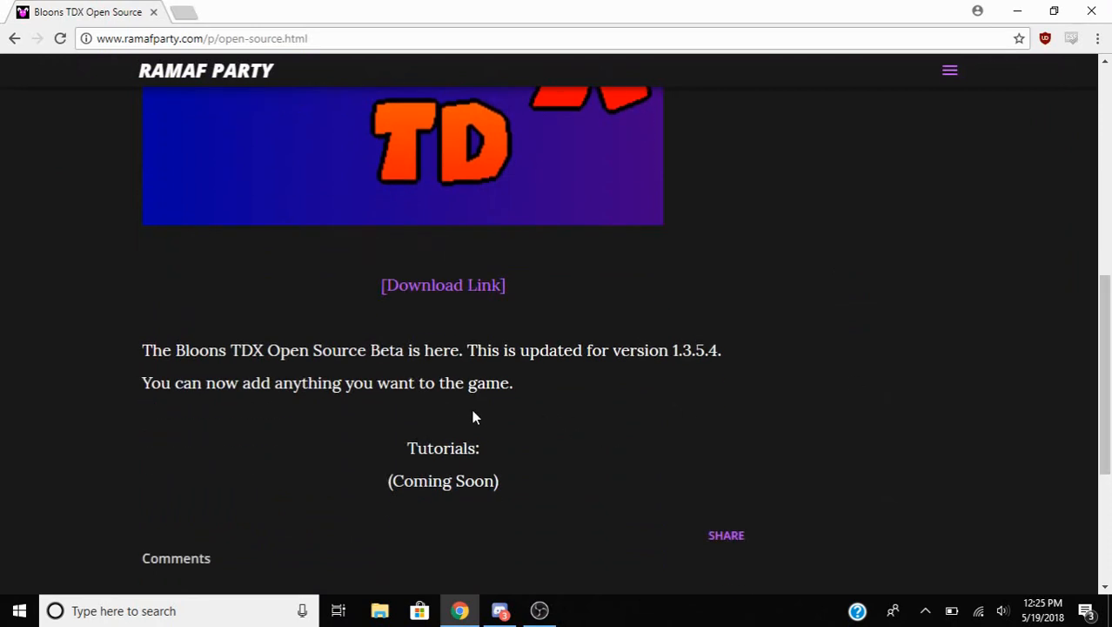
pyautogui.moveTo(583, 397)
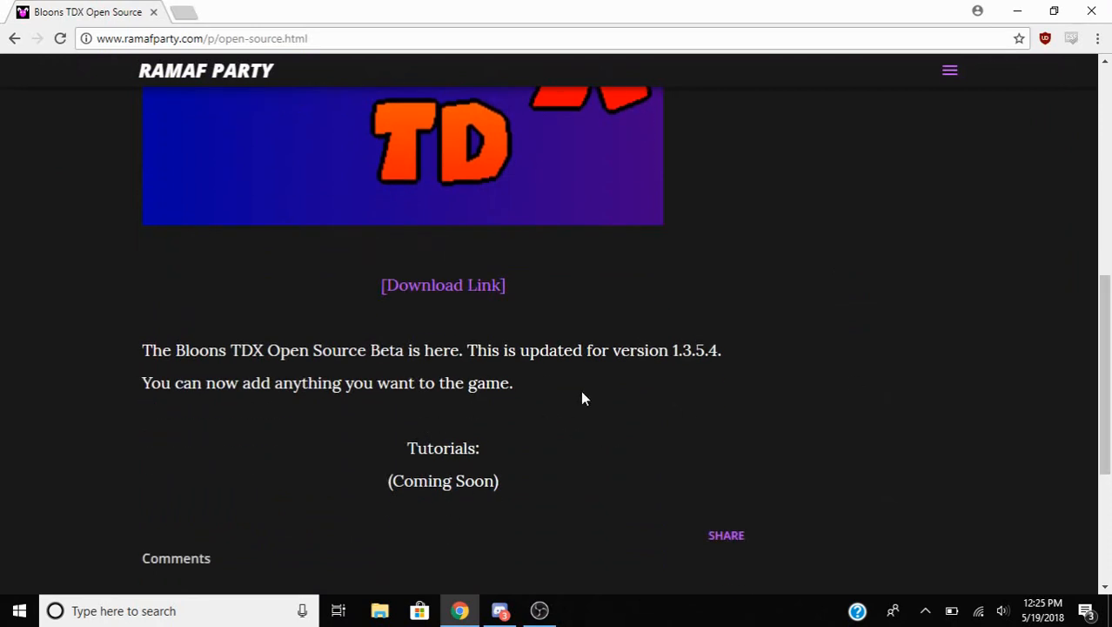
pyautogui.moveTo(679, 376)
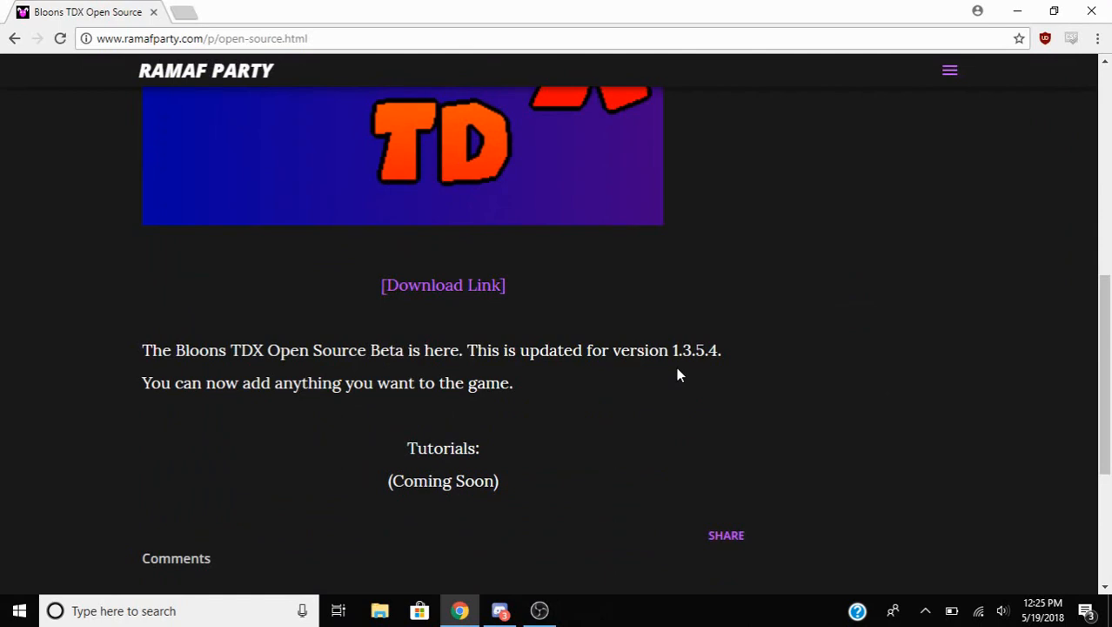
pyautogui.moveTo(401, 400)
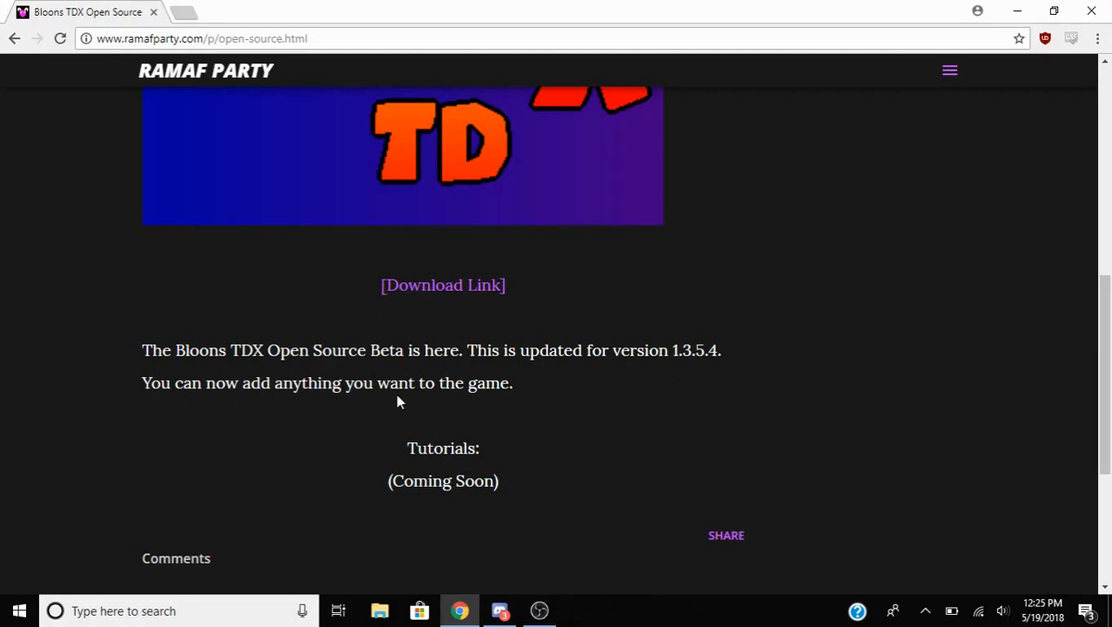
pyautogui.moveTo(348, 379)
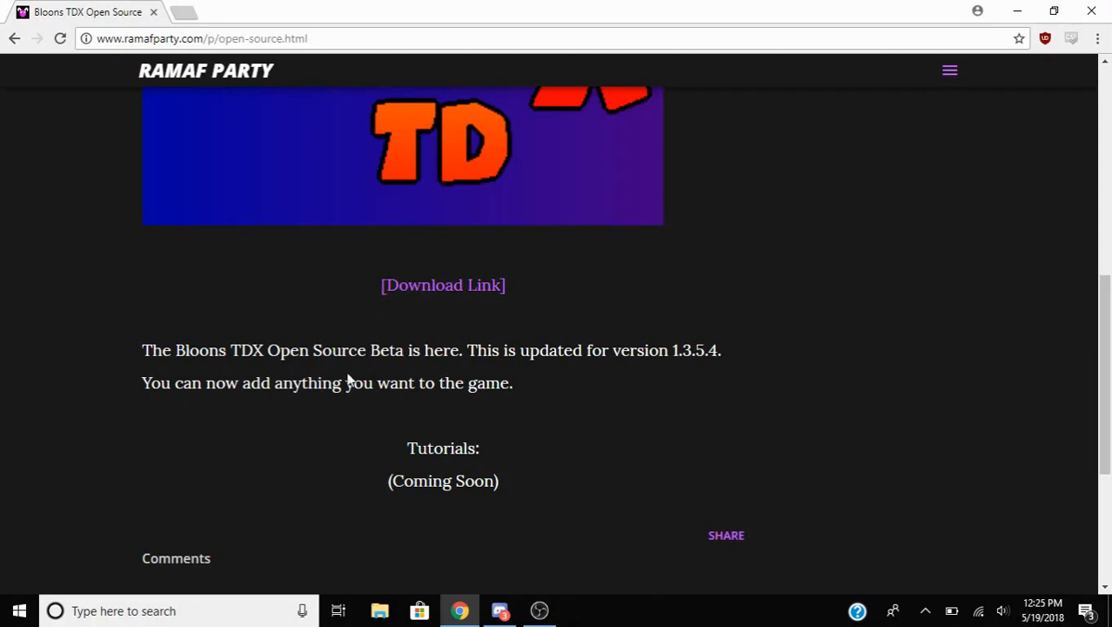
pyautogui.moveTo(355, 337)
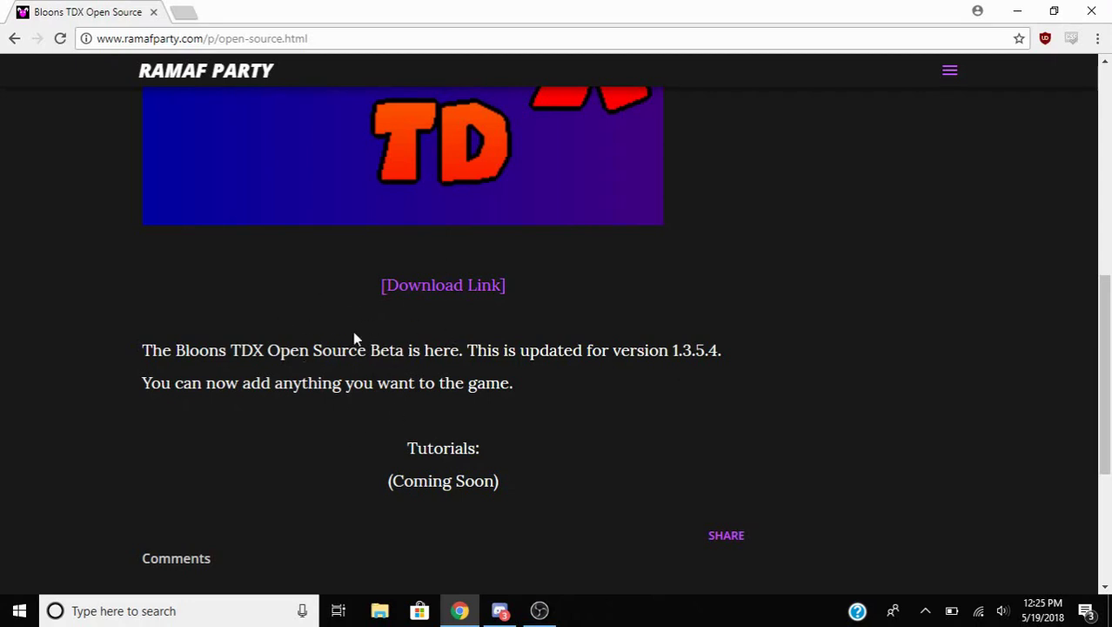
pyautogui.moveTo(508, 477)
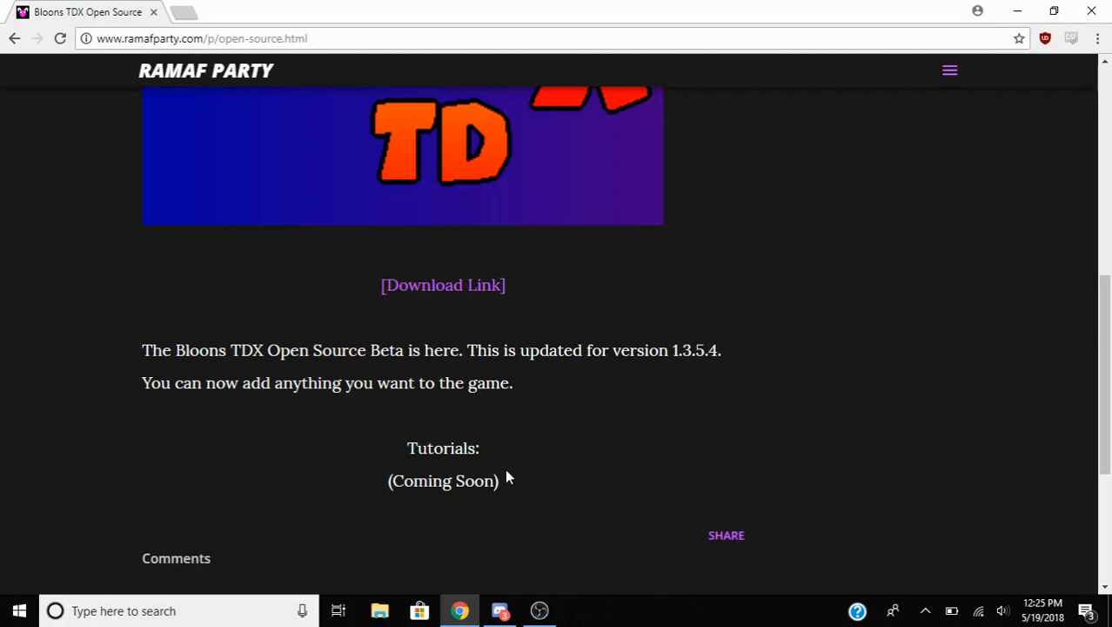
pyautogui.moveTo(362, 491)
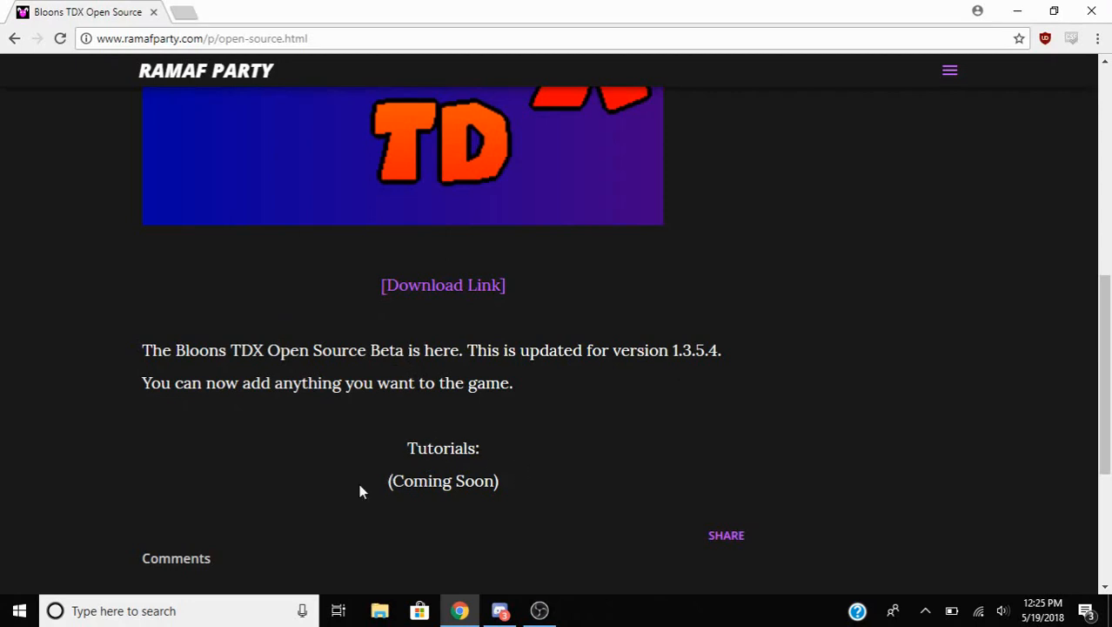
pyautogui.moveTo(376, 459)
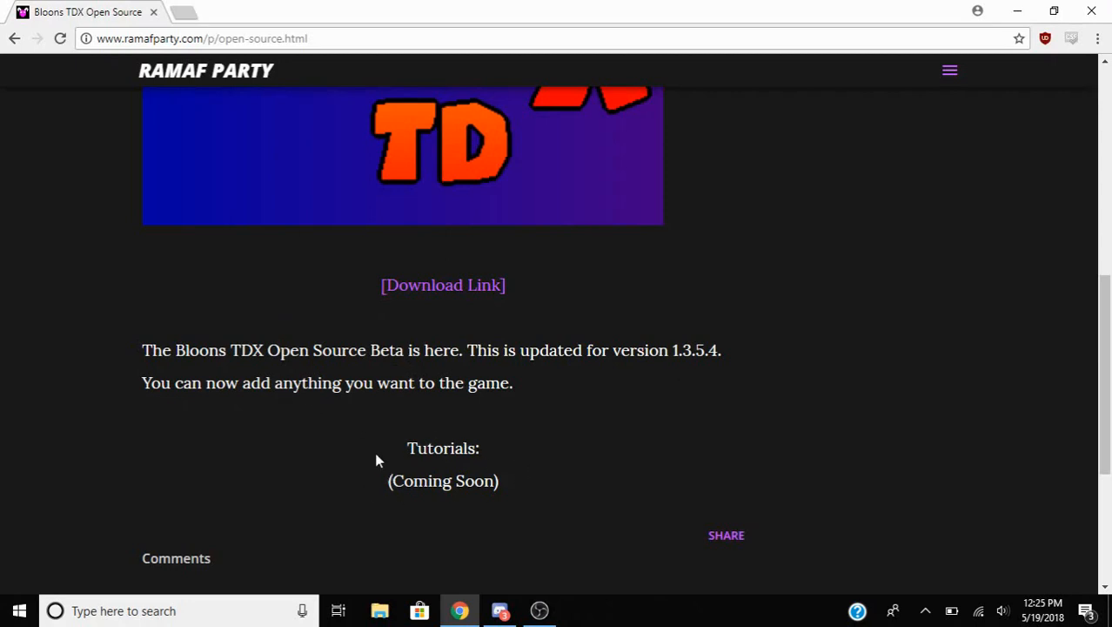
pyautogui.moveTo(374, 508)
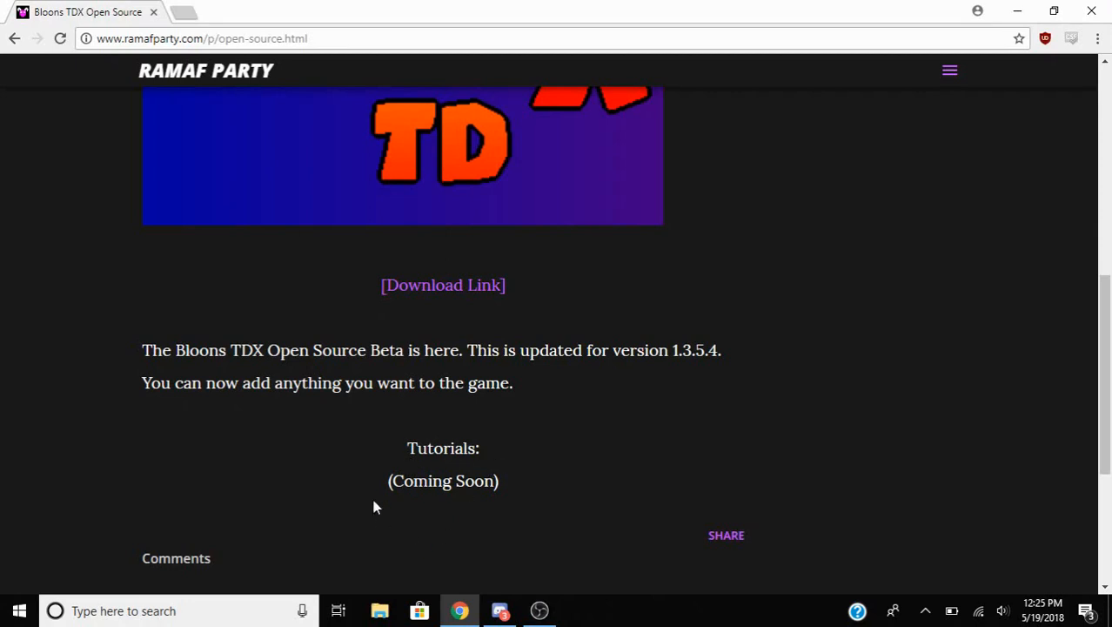
pyautogui.moveTo(451, 475)
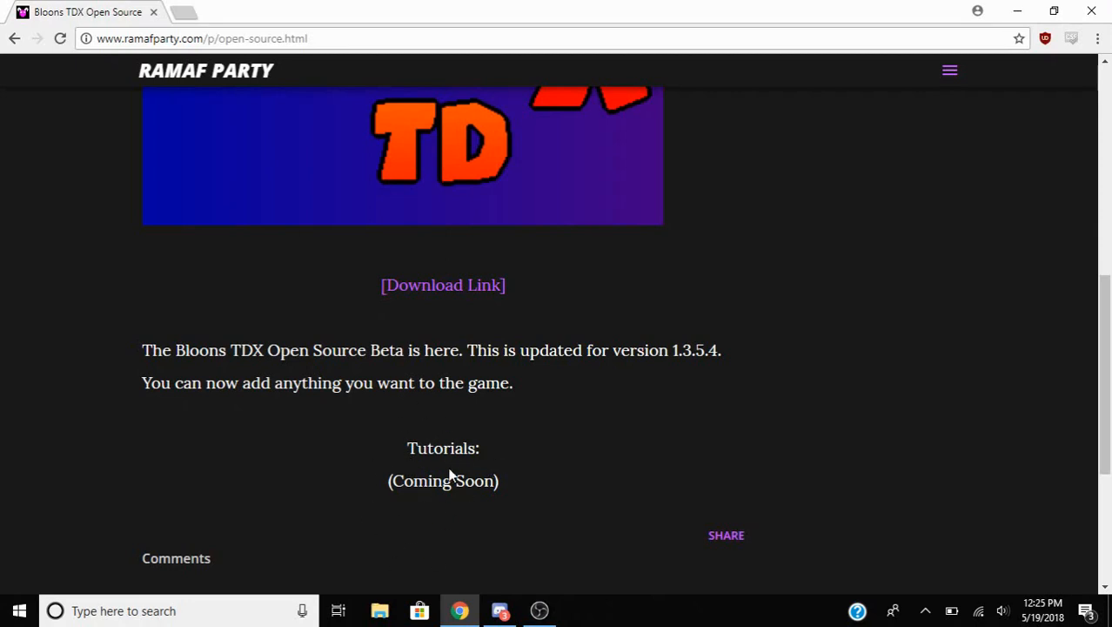
pyautogui.moveTo(456, 277)
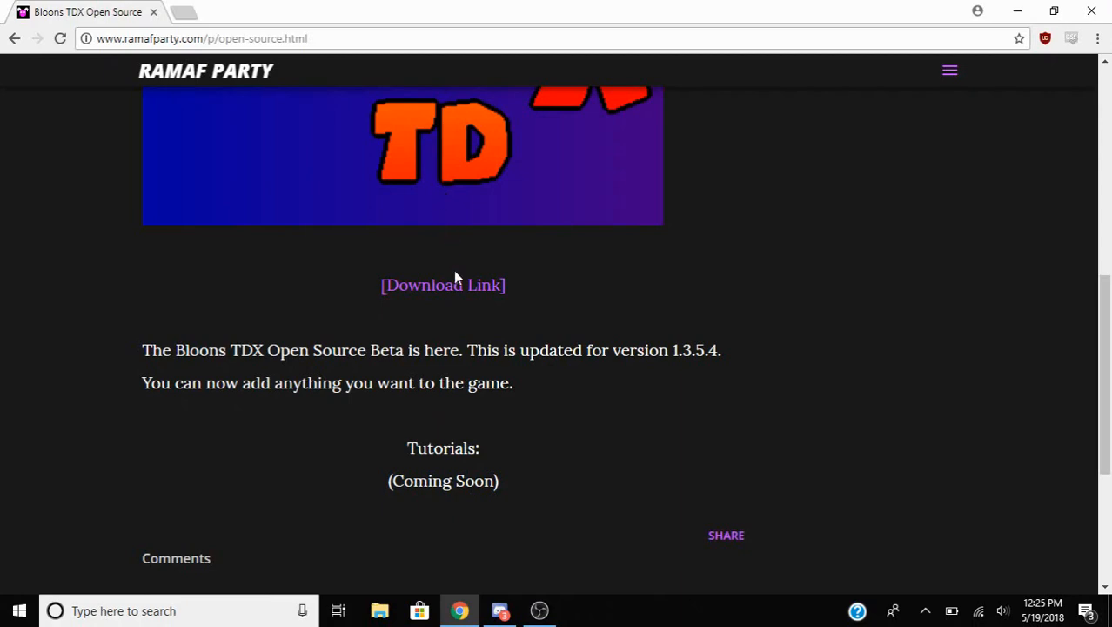
pyautogui.click(442, 285)
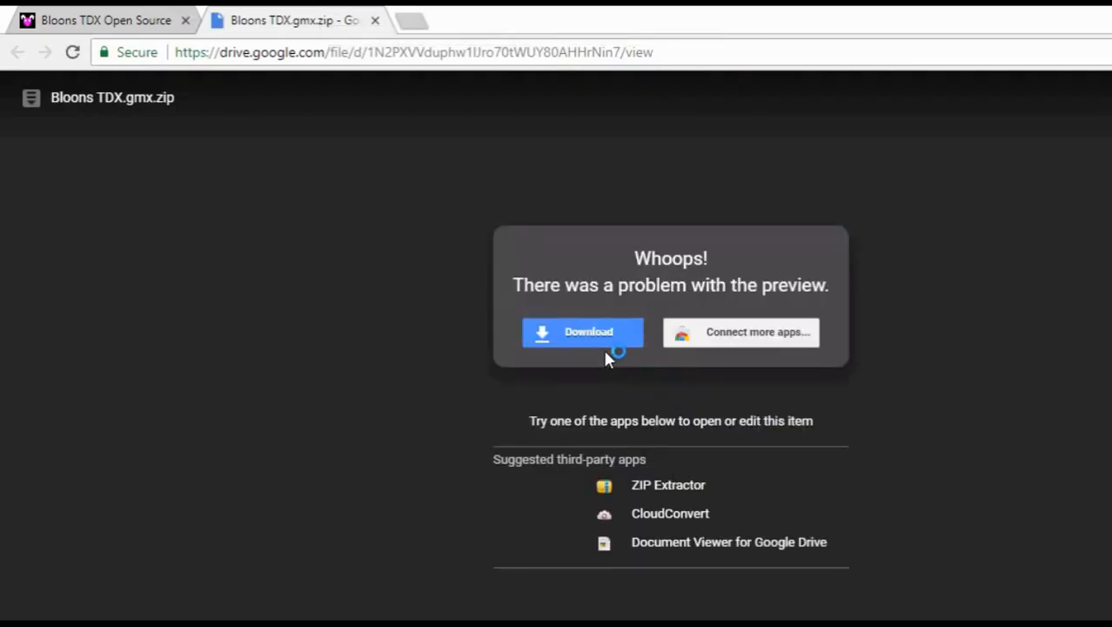
pyautogui.click(582, 331)
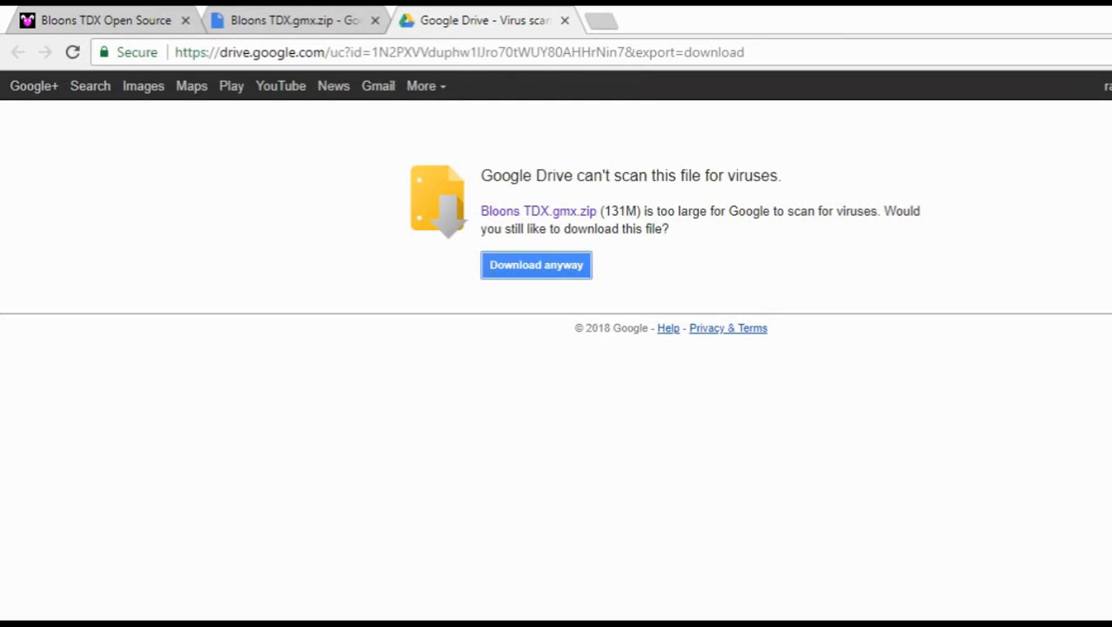
pyautogui.moveTo(301, 552)
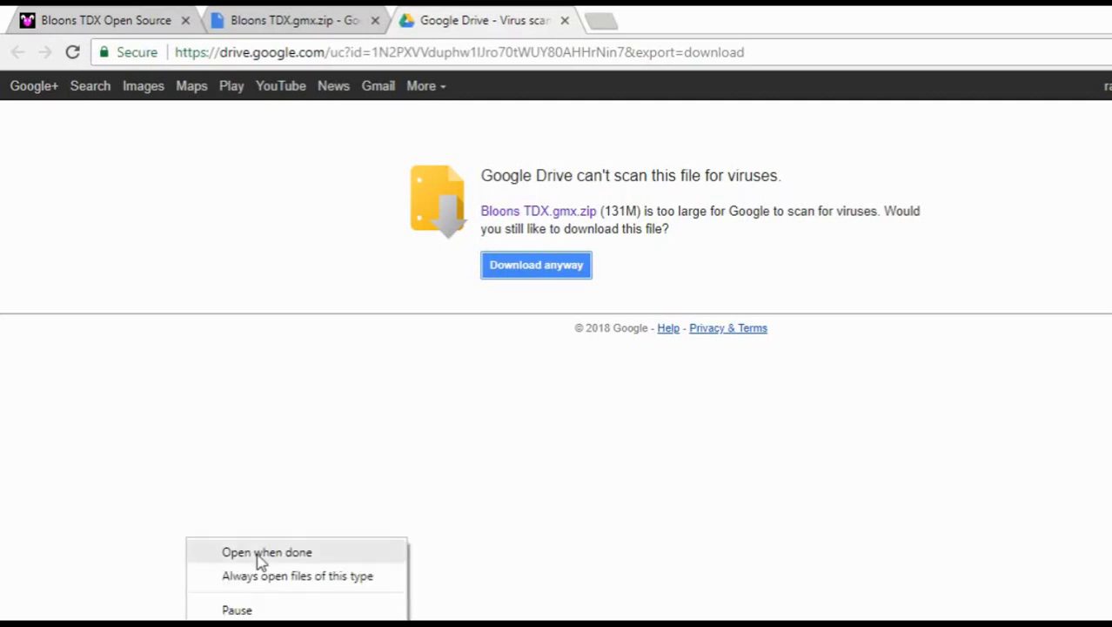
# Open the downloaded archive and browse into Bloons TDX > sprites > images
pyautogui.click(266, 552)
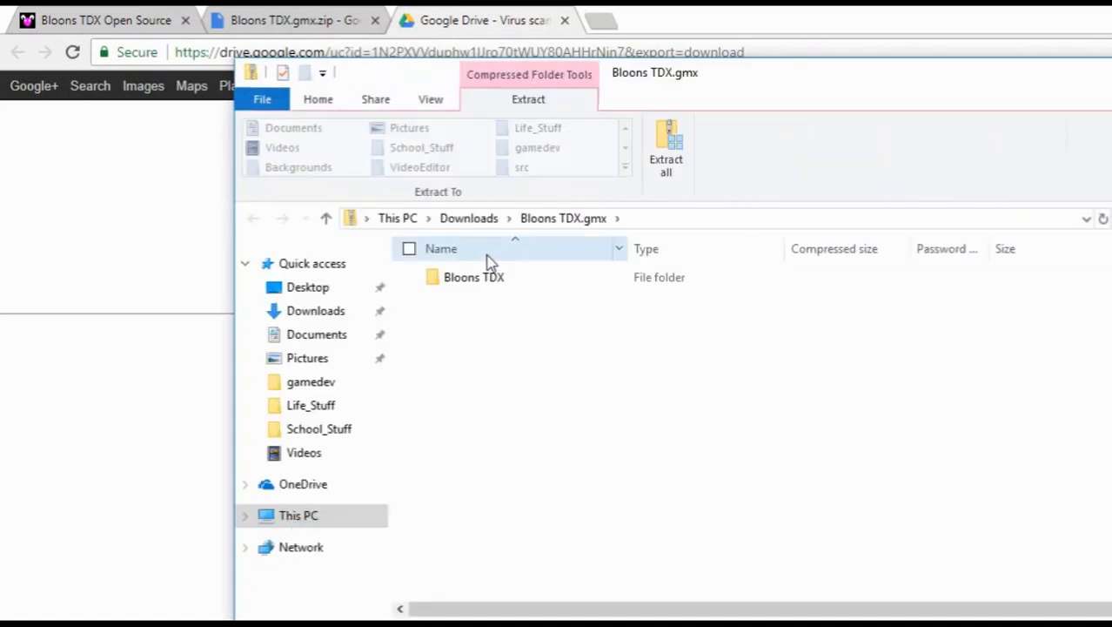
pyautogui.click(473, 276)
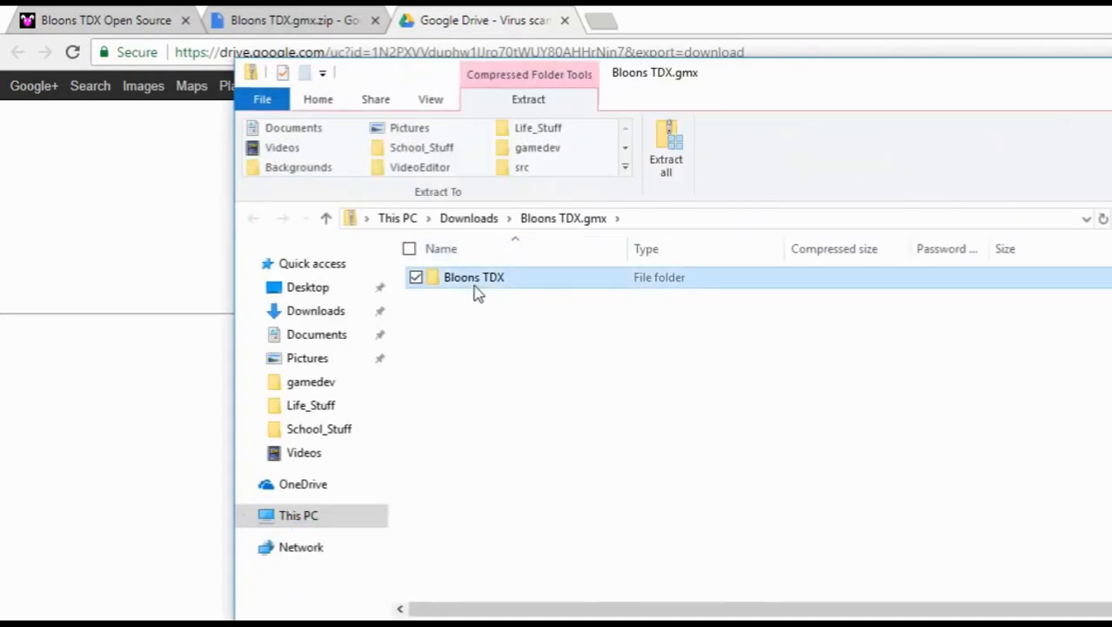
pyautogui.doubleClick(473, 277)
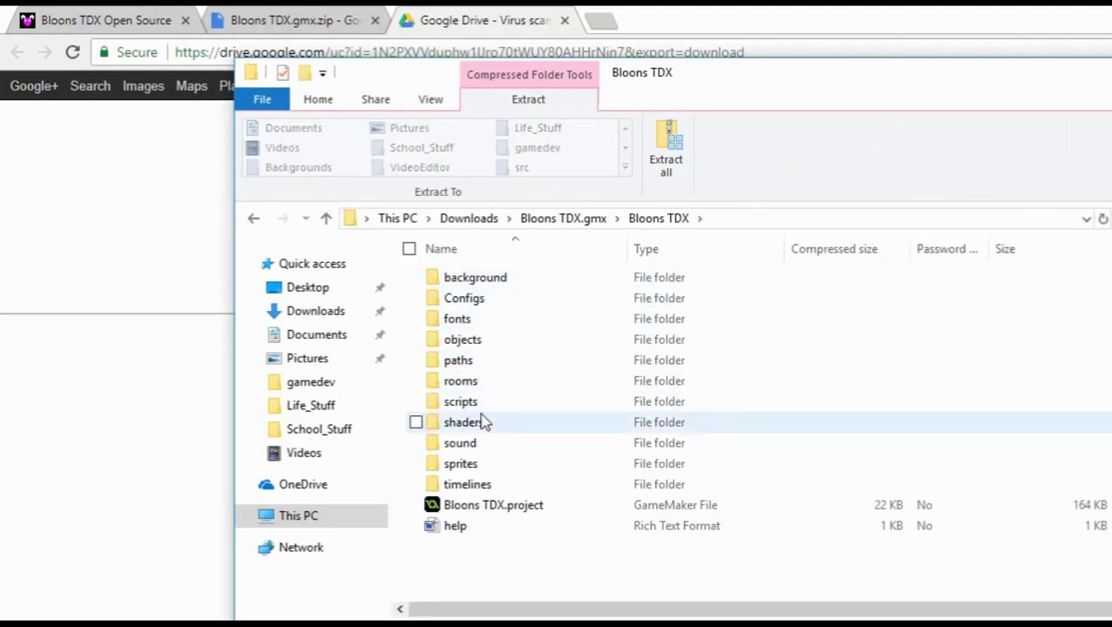
pyautogui.doubleClick(460, 463)
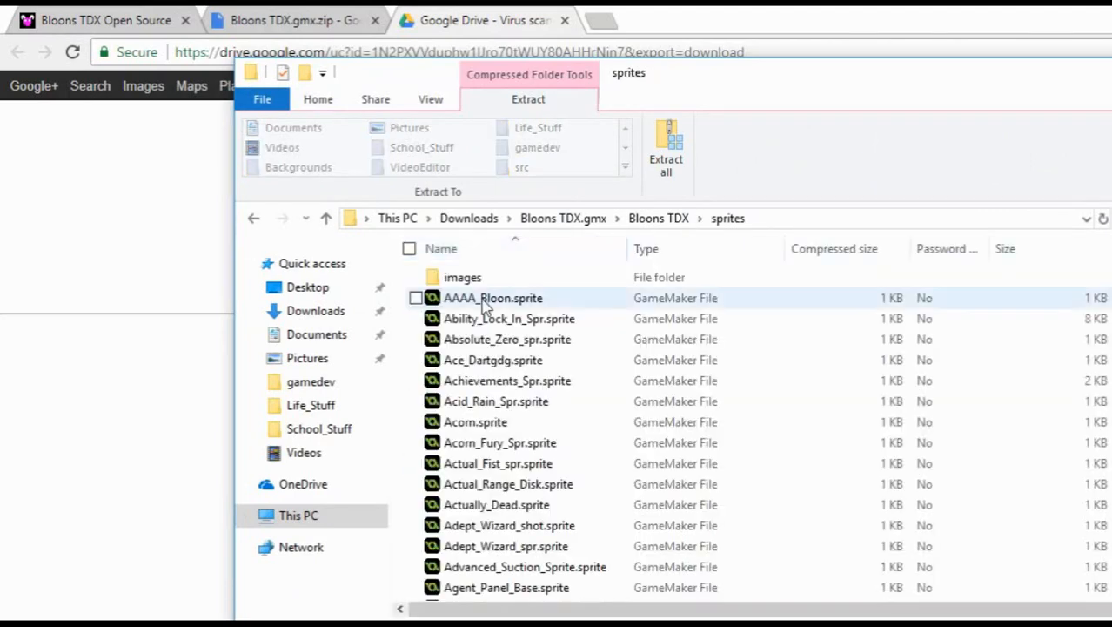
pyautogui.doubleClick(463, 276)
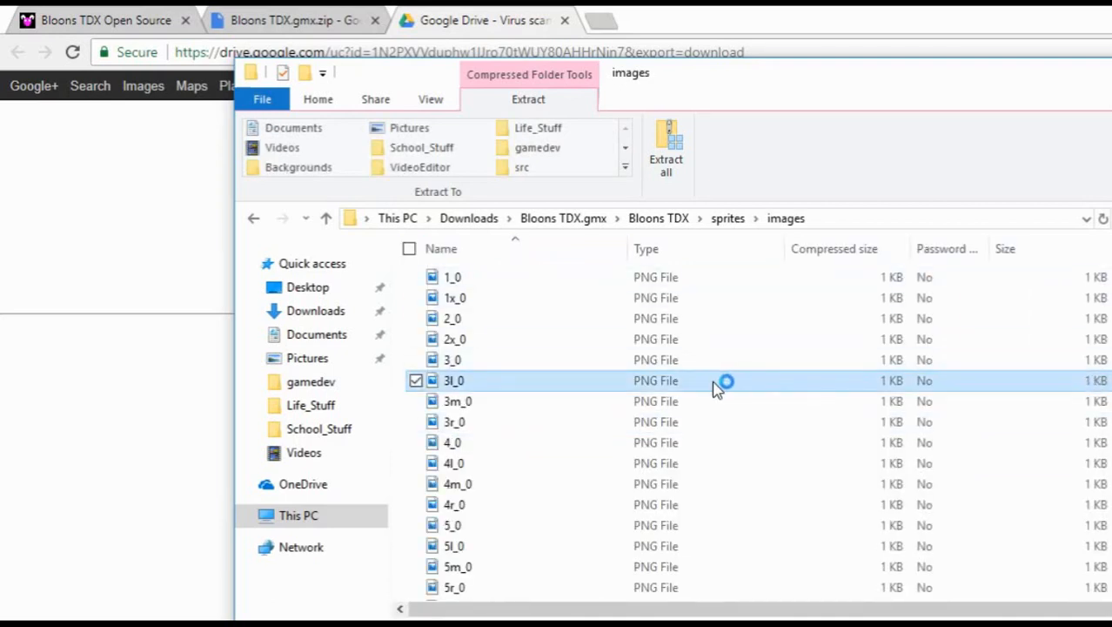
# View the 3l_0.png sprite in Photos and close the viewer again
pyautogui.doubleClick(453, 379)
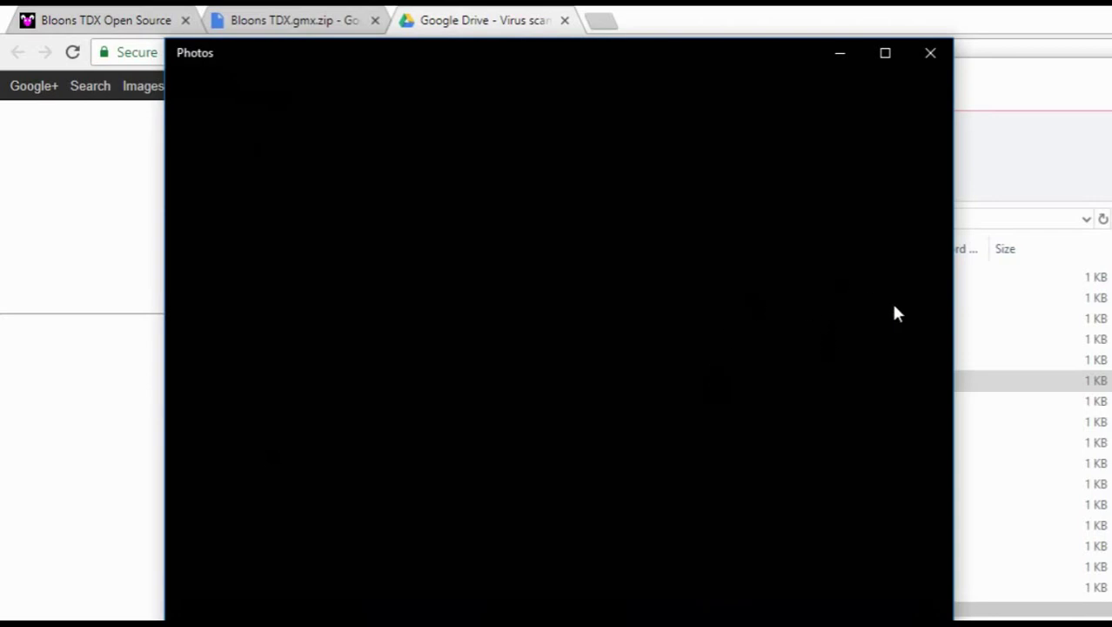
pyautogui.moveTo(902, 329)
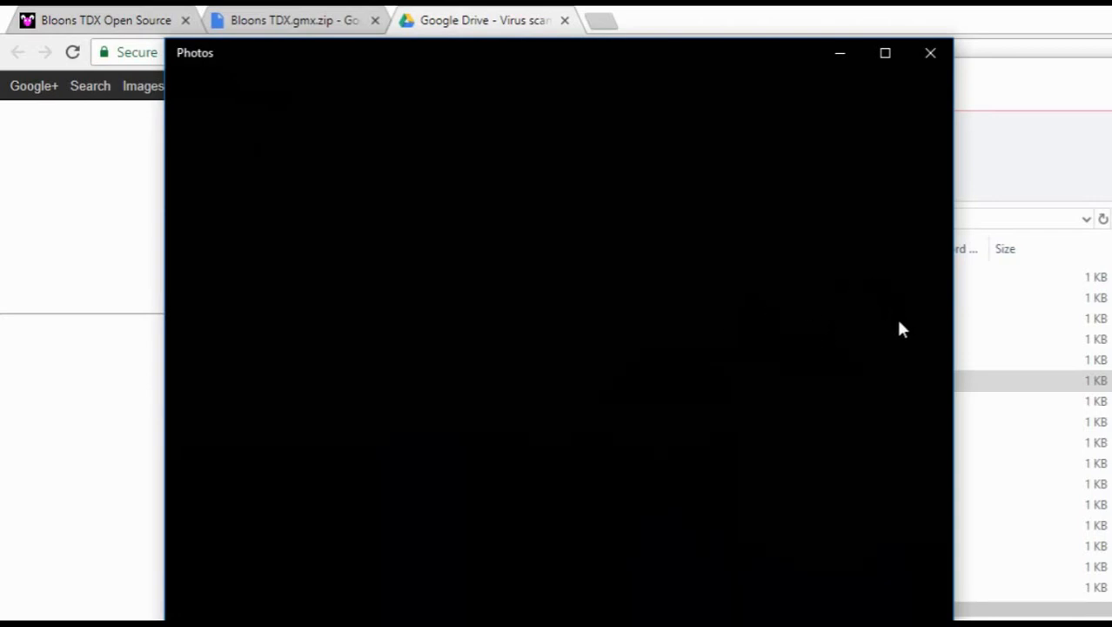
pyautogui.moveTo(827, 339)
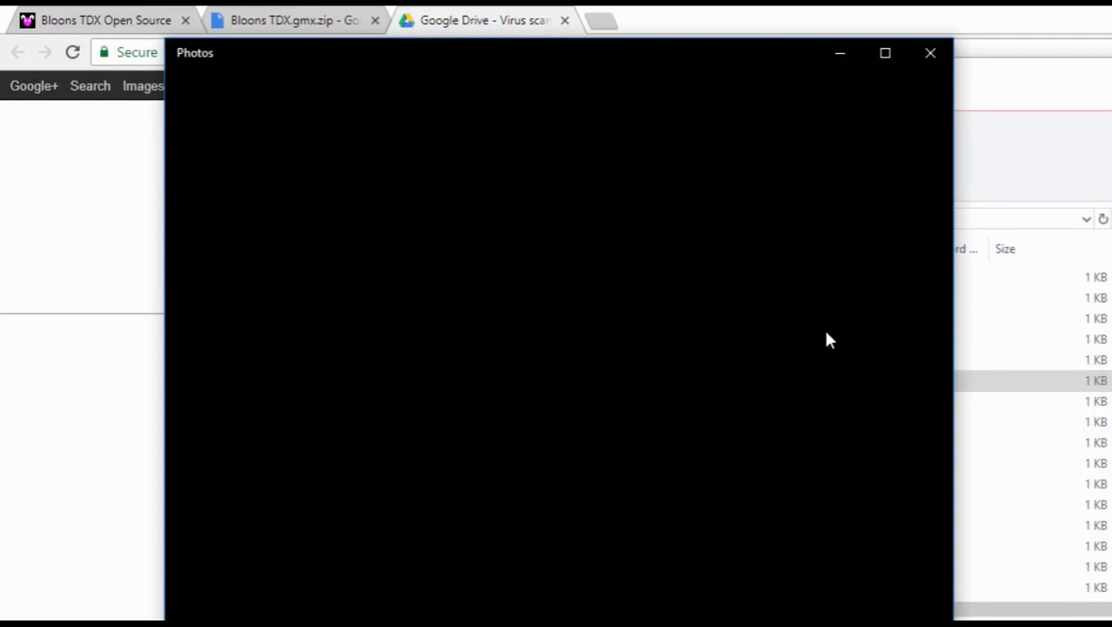
pyautogui.click(930, 52)
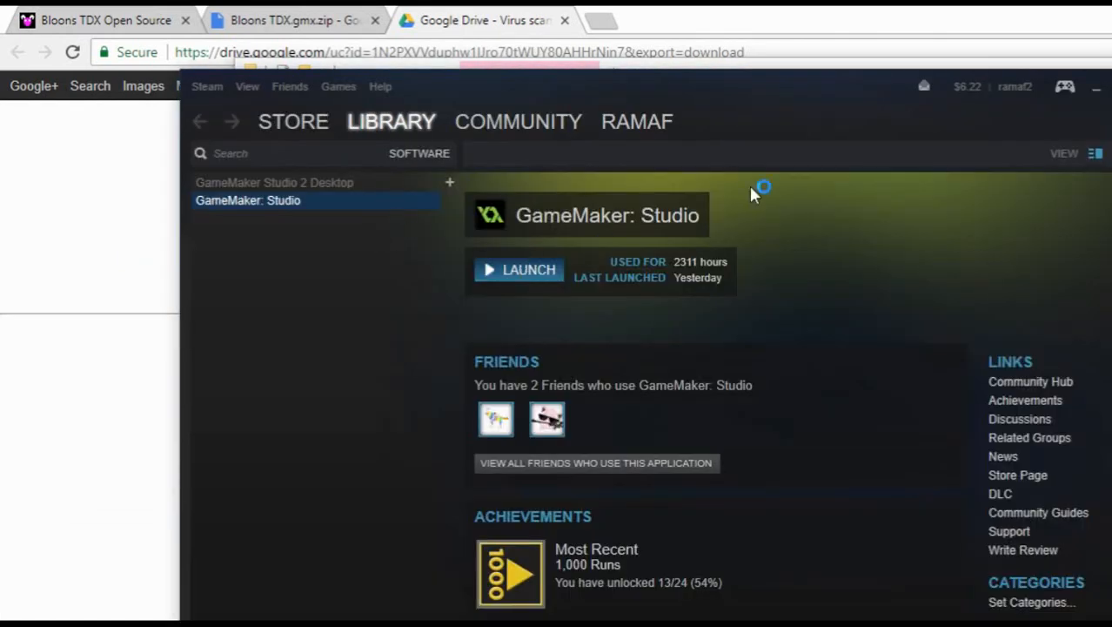
# Launch GameMaker: Studio from its Steam library page to reach the Play/Make start screen
pyautogui.click(519, 268)
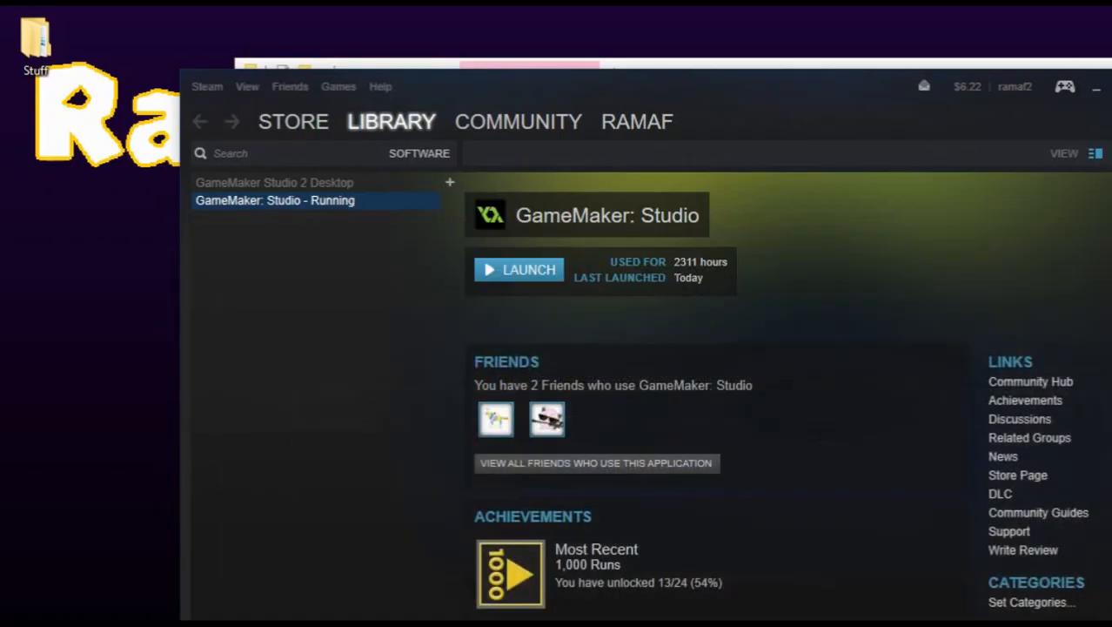
pyautogui.click(519, 268)
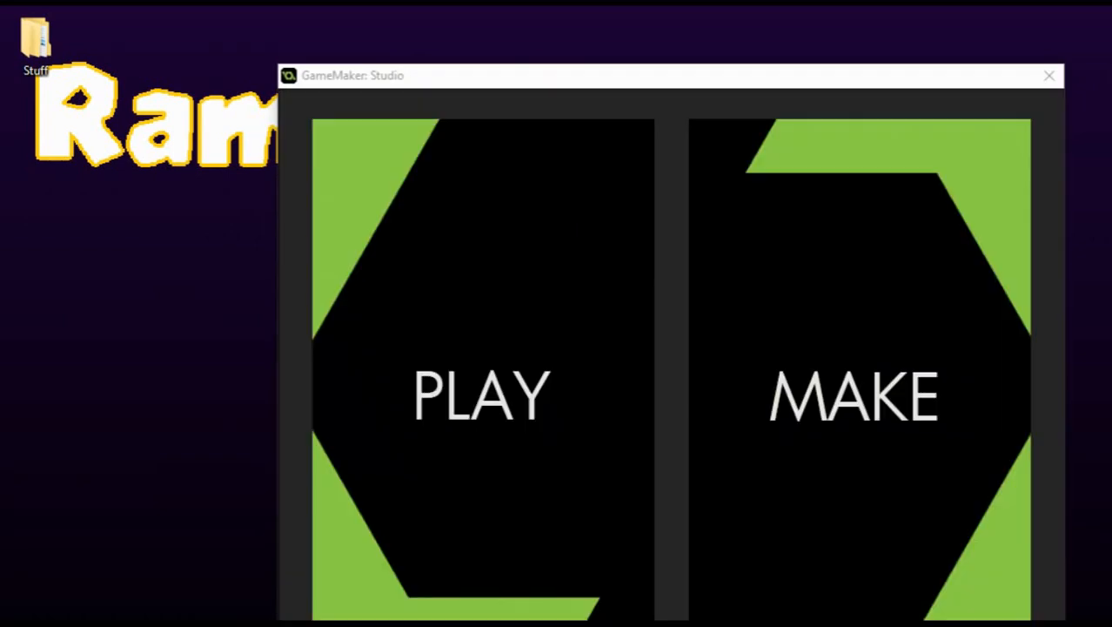
pyautogui.moveTo(957, 296)
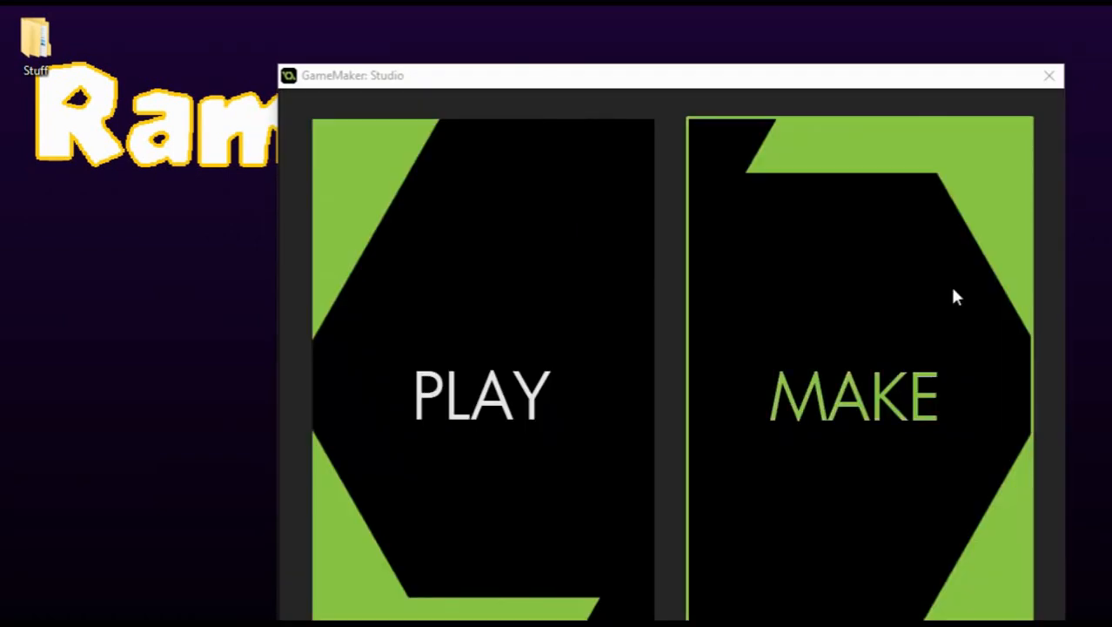
pyautogui.moveTo(825, 377)
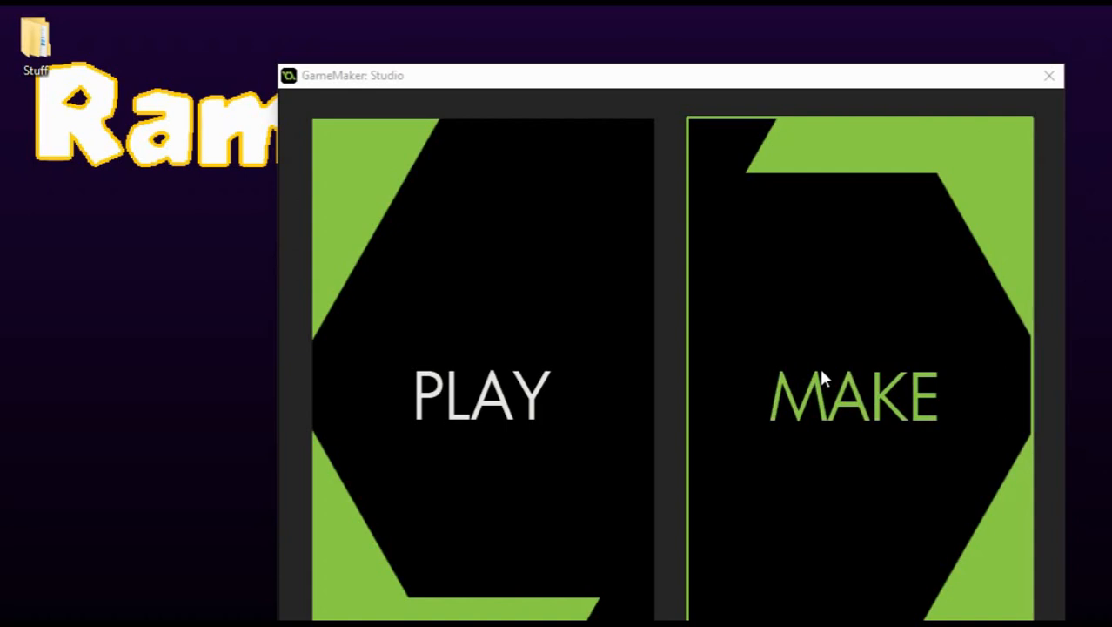
pyautogui.moveTo(693, 594)
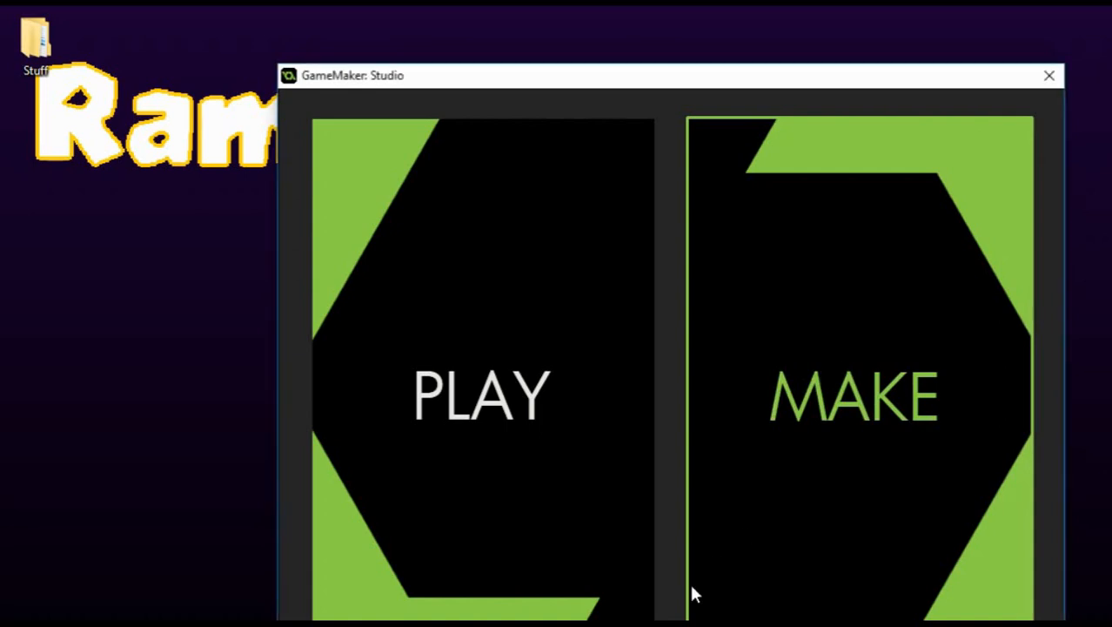
pyautogui.moveTo(721, 562)
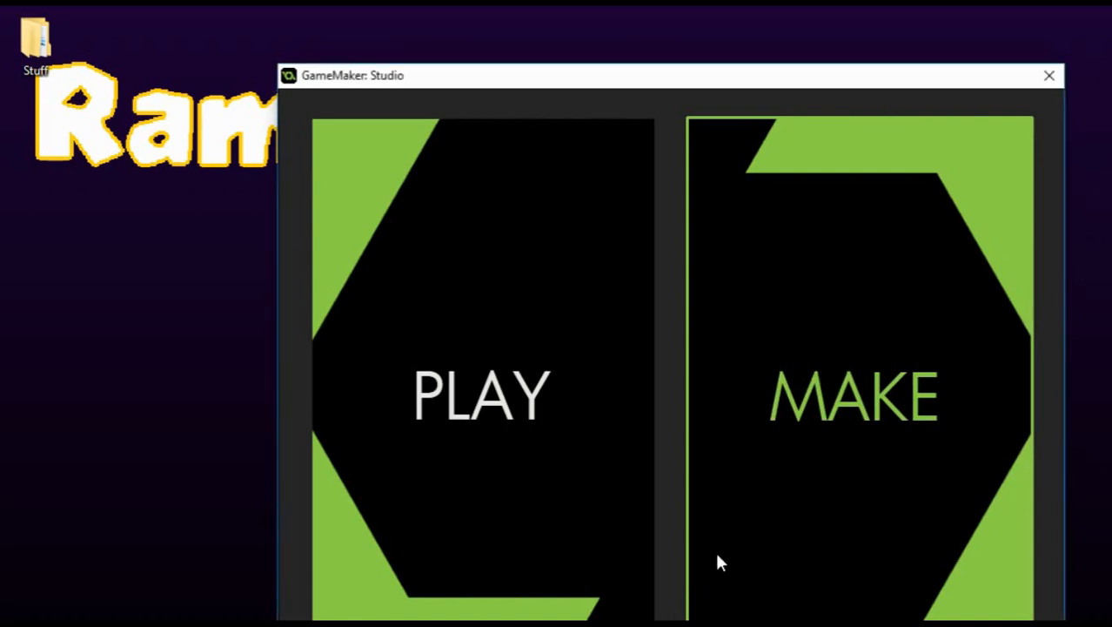